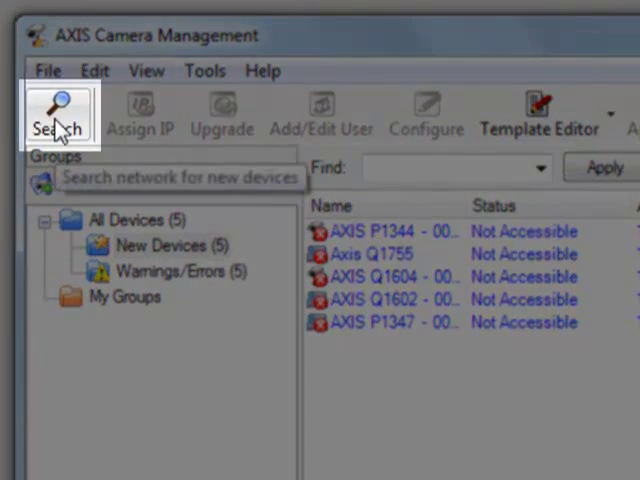
mouse_move(462, 472)
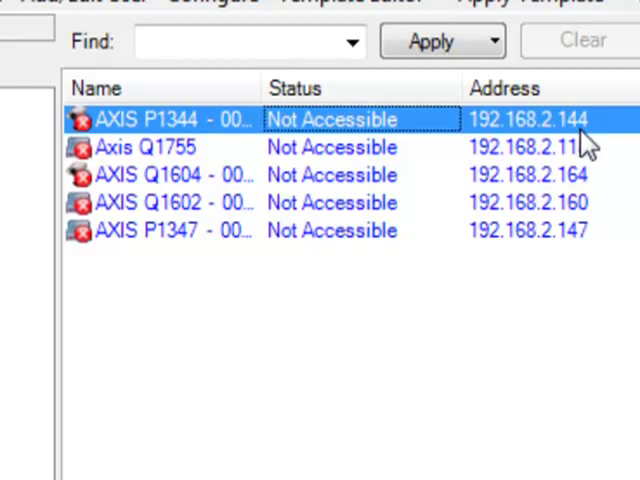
- Launch a Windows Command Prompt from the Start menu using cmd
double_click(528, 120)
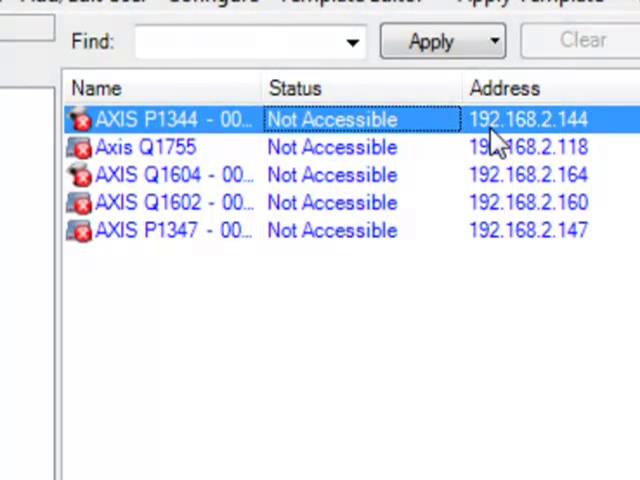
mouse_move(560, 148)
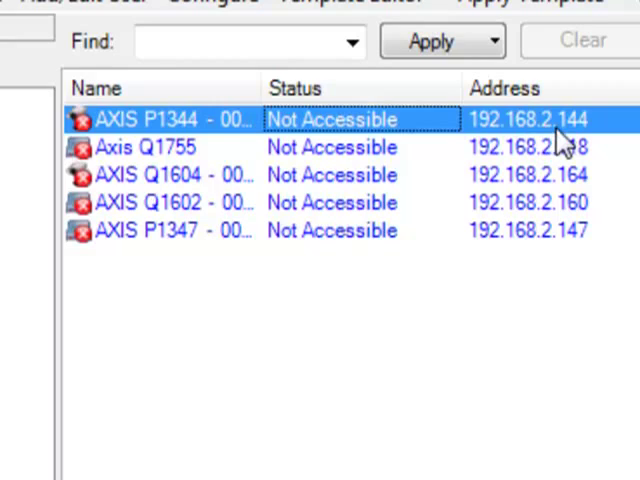
double_click(528, 120)
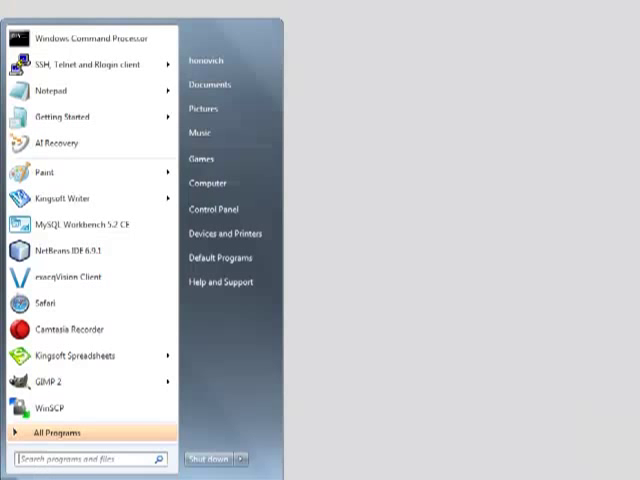
type("cmd")
type("ping")
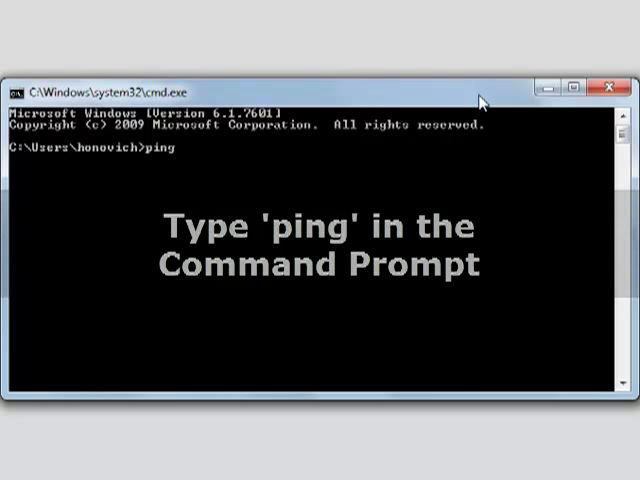
- Run a continuous ping to the camera at 192.168.2.144 with the -t switch
type("192")
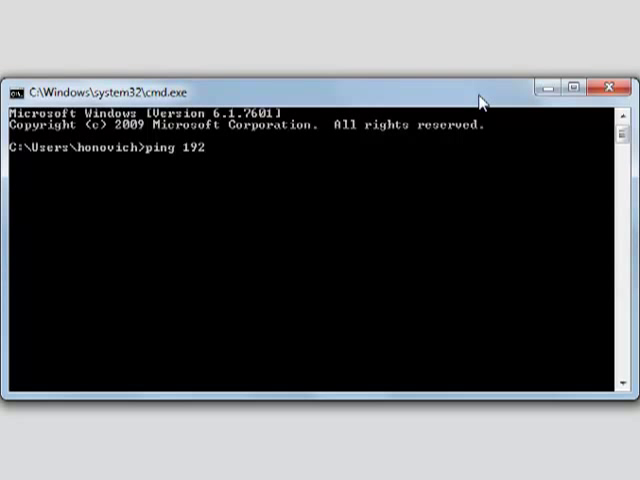
type(".168.")
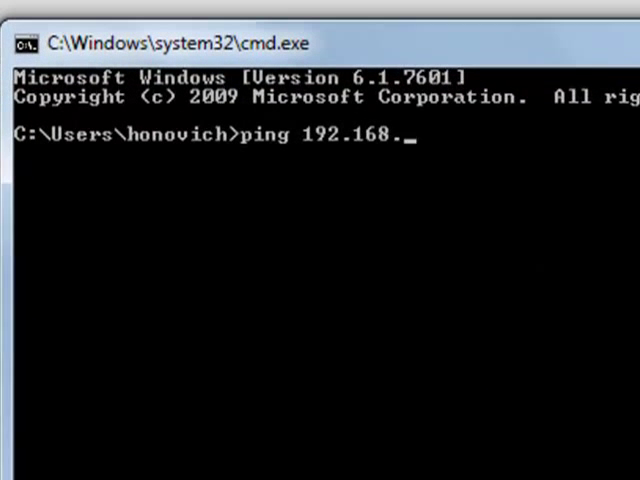
type("2.144")
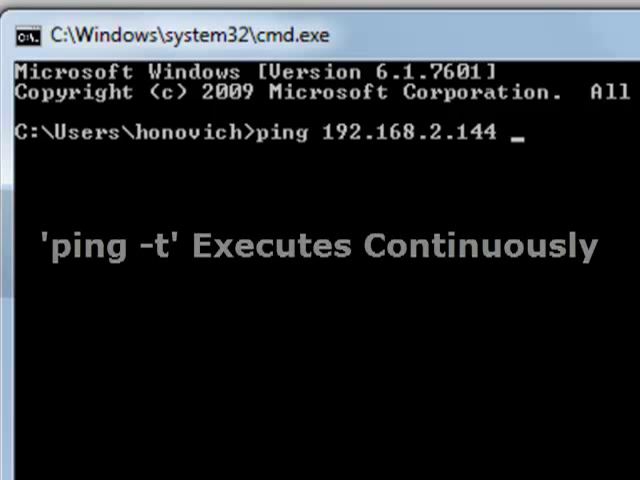
type("-t")
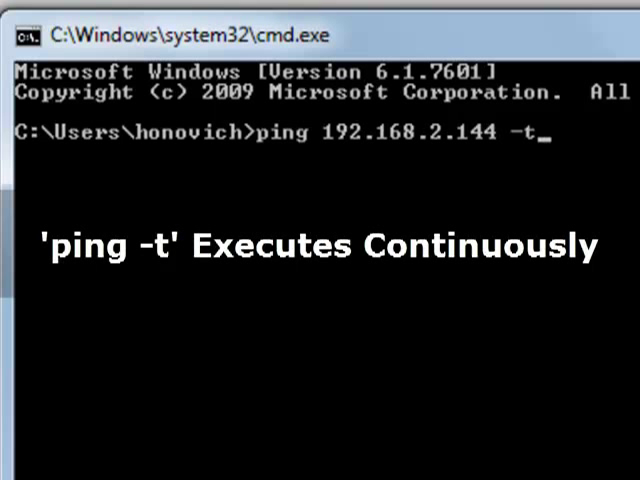
key("enter")
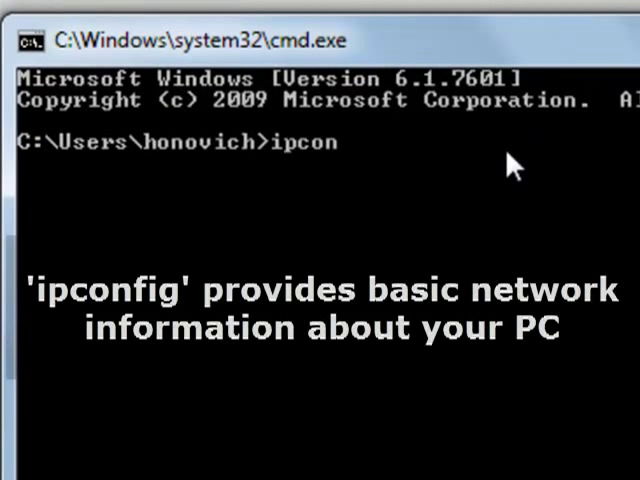
- Run ipconfig to show the PC's Ethernet address, then go to Network and Sharing Center
type("fig")
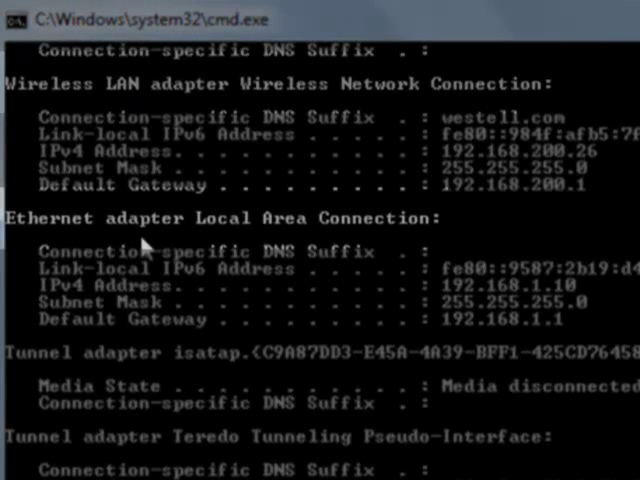
mouse_move(460, 170)
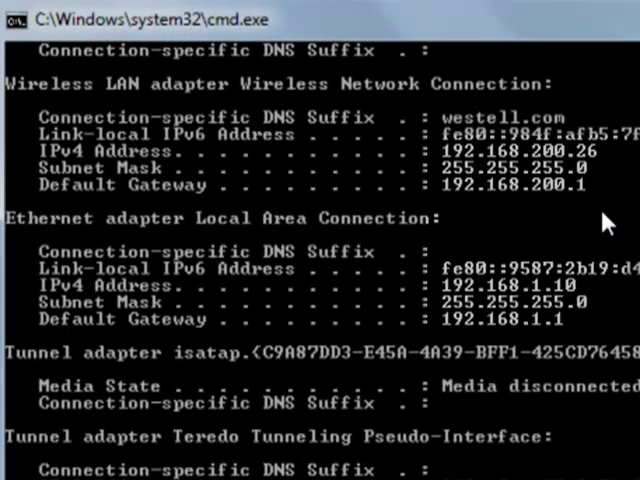
mouse_move(356, 278)
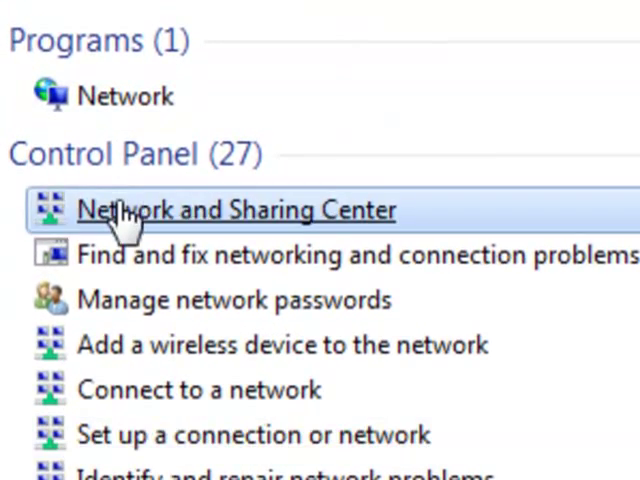
left_click(236, 210)
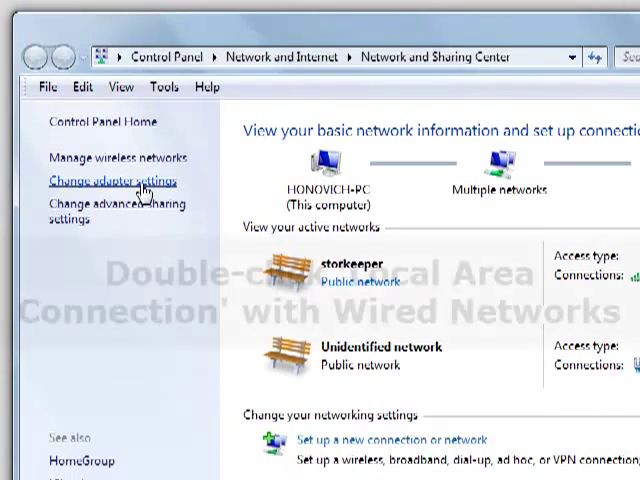
- Reach the IPv4 address settings of the wired Local Area Connection via its status and properties
left_click(114, 180)
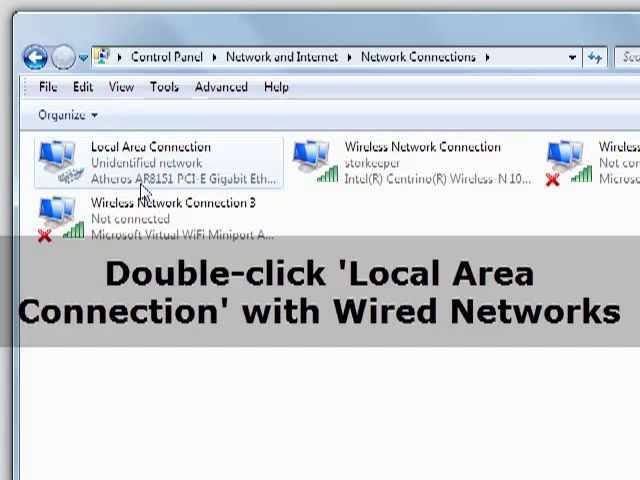
double_click(150, 160)
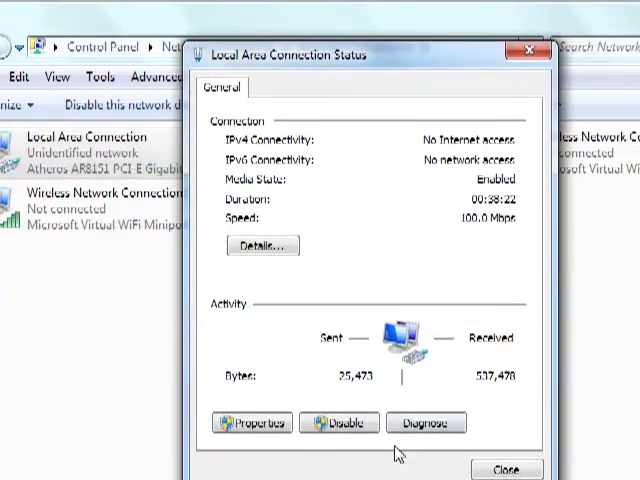
left_click(252, 422)
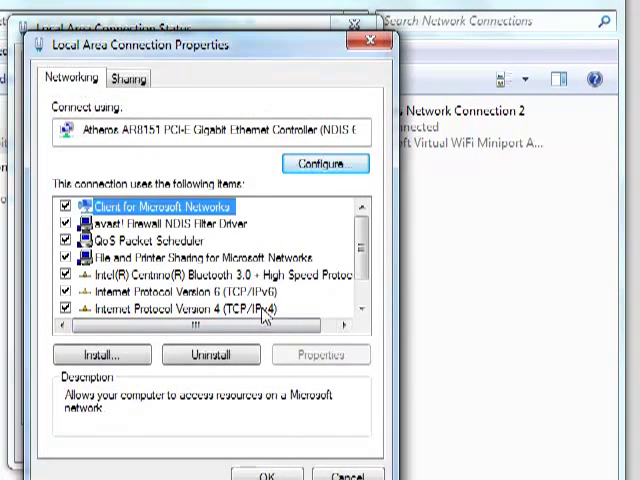
left_click(184, 310)
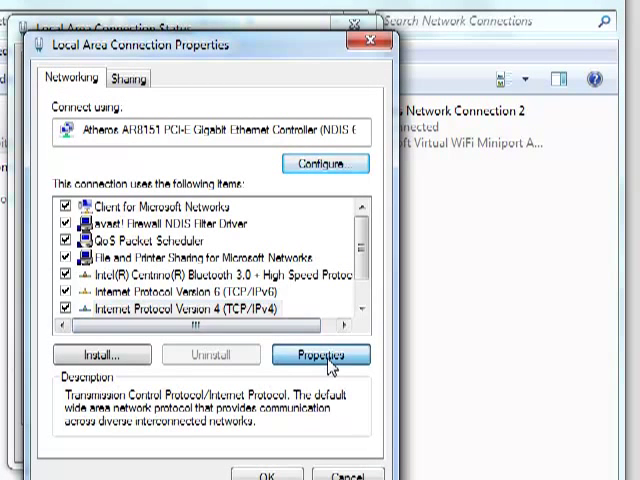
left_click(322, 354)
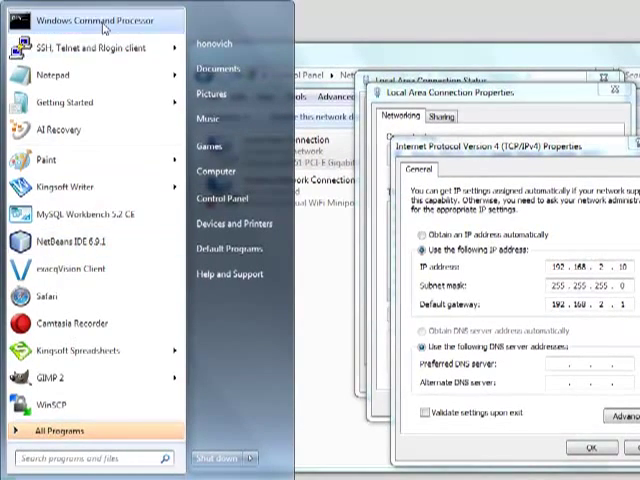
- Ping the camera at 192.168.2.144 from a new Command Processor window
left_click(96, 20)
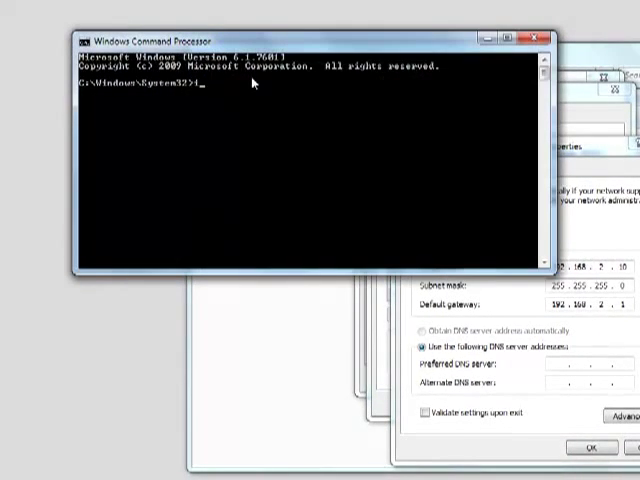
type("ping 192.1")
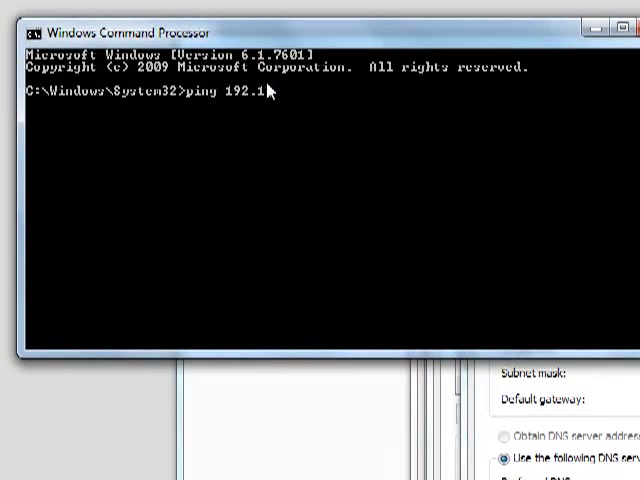
type("68.2.144")
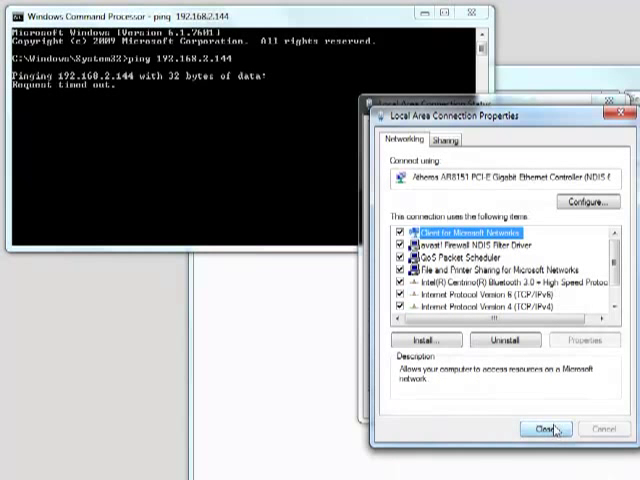
- Close the connection Properties and Status dialogs and return to the command prompt
left_click(544, 430)
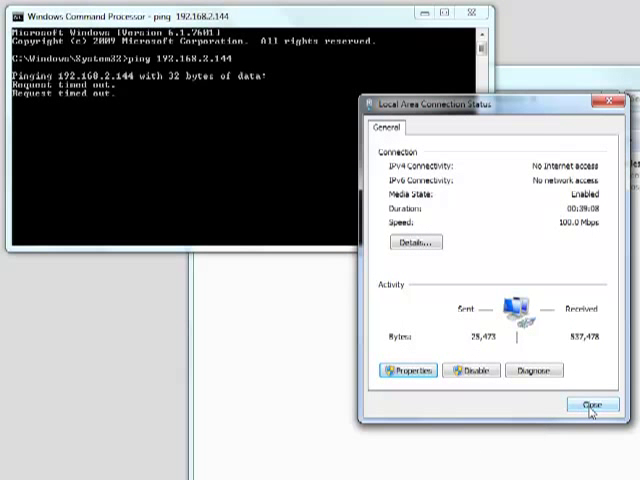
left_click(592, 404)
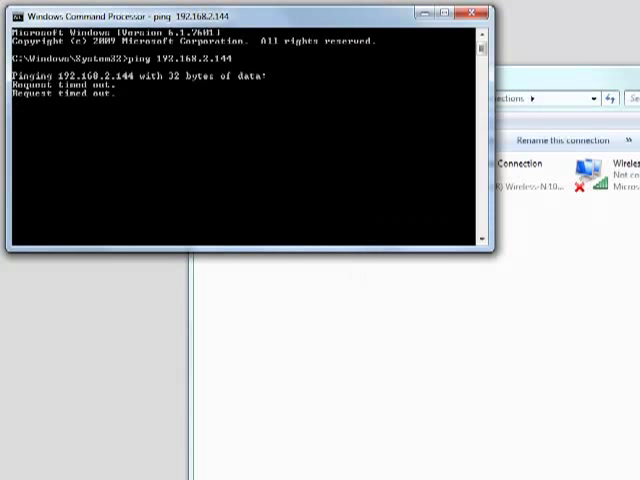
left_click(10, 474)
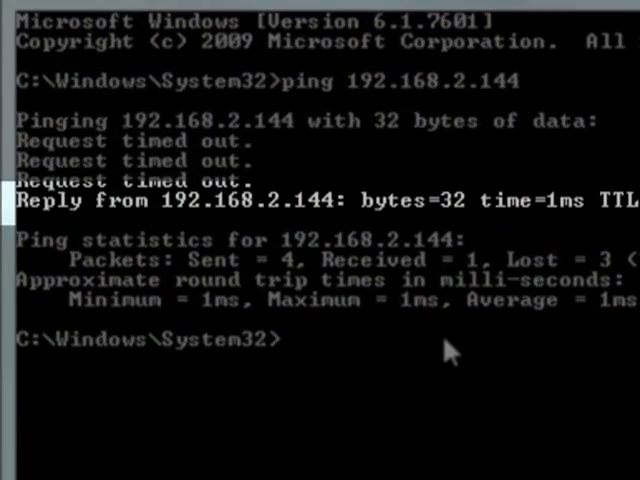
- Ping 192.168.2.144 again and confirm the camera now replies
type("ping 192.168.2.144")
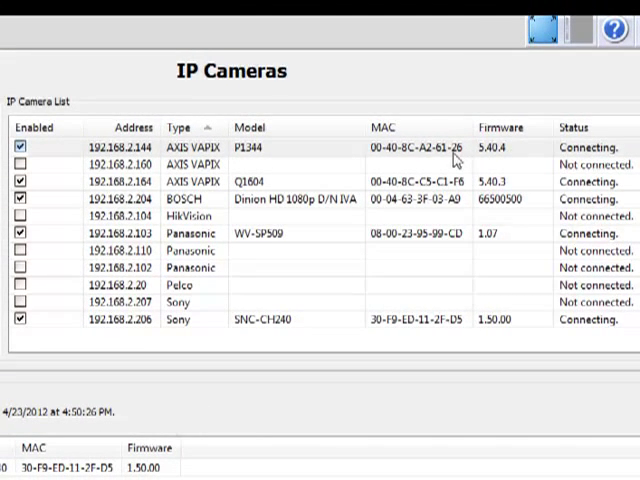
mouse_move(540, 164)
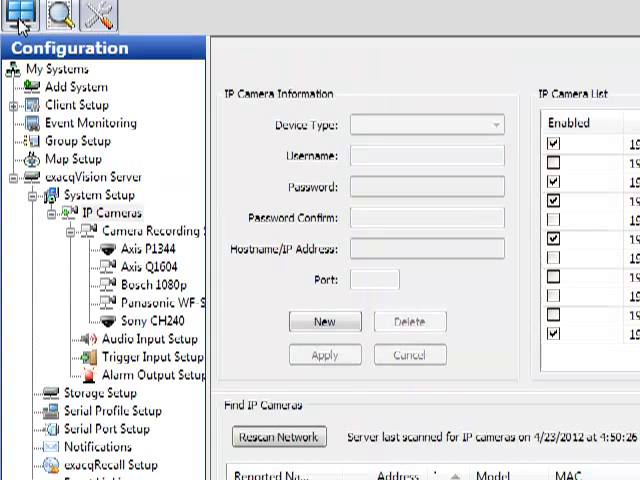
- Switch to the Live Cameras view showing the Axis P1344 and the other cameras
left_click(12, 12)
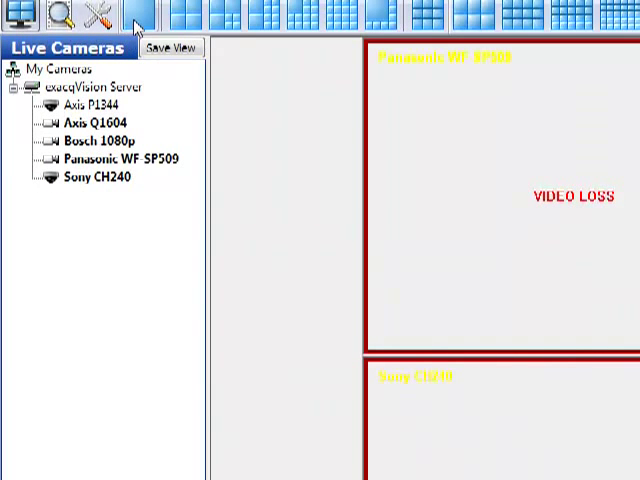